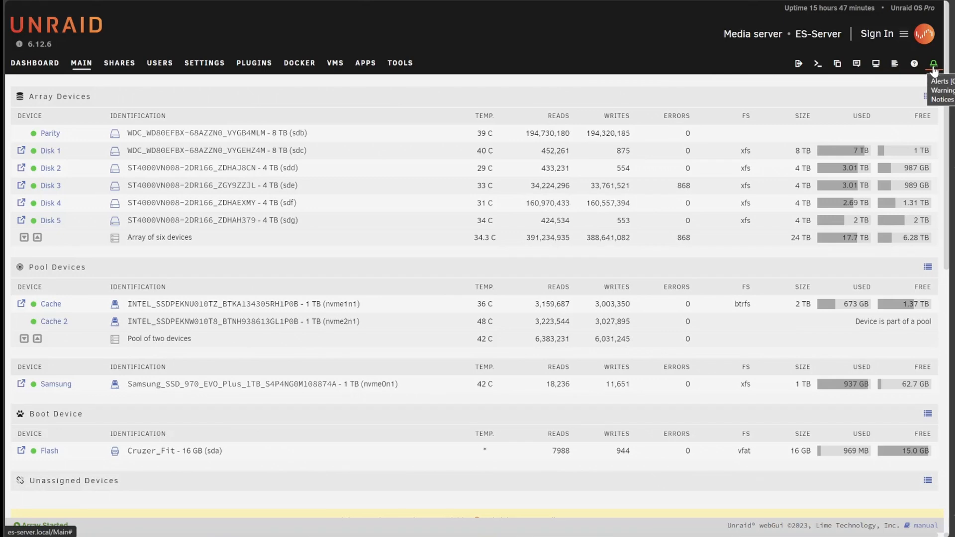
View the current notices and dismiss the cache disk normal-temperature notice
{"action": "left_click", "coordinate": [933, 62]}
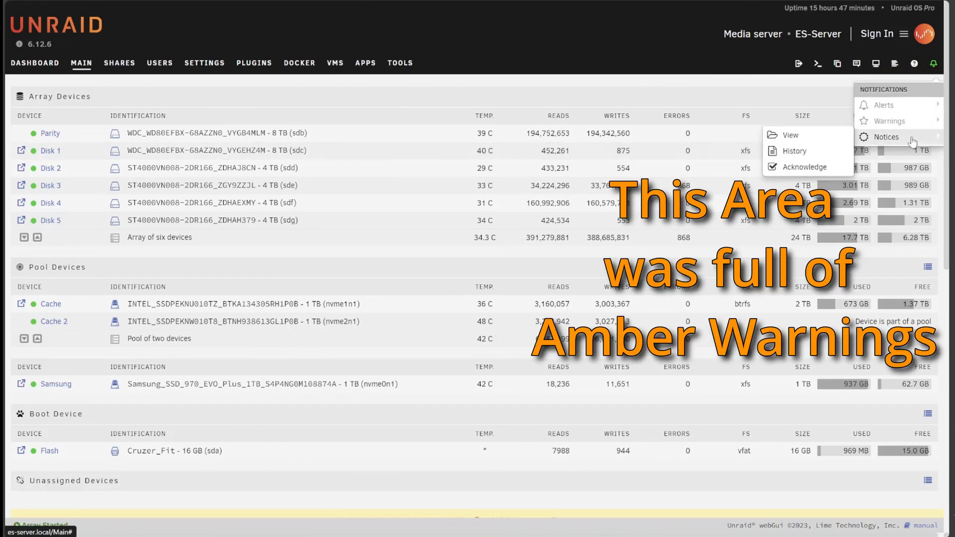
{"action": "left_click", "coordinate": [888, 136]}
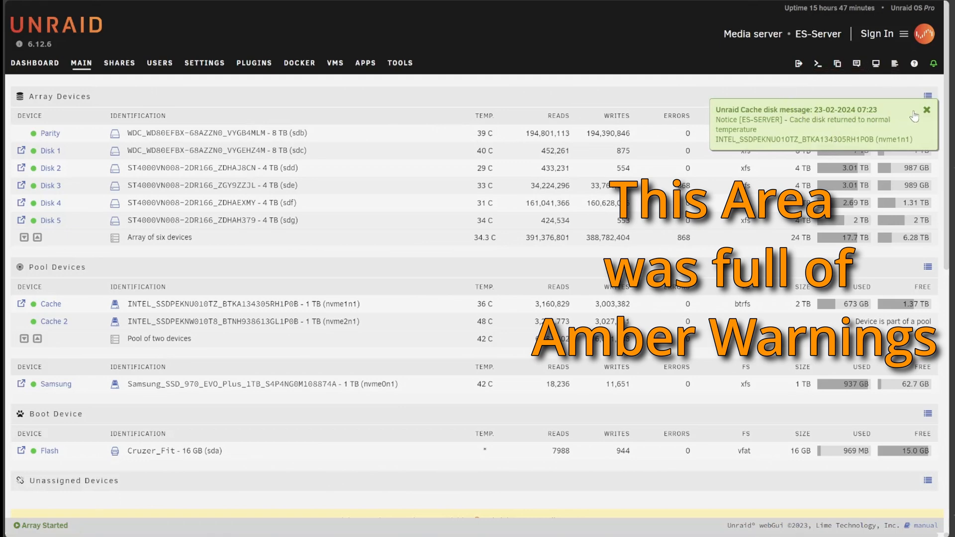
{"action": "left_click", "coordinate": [926, 111]}
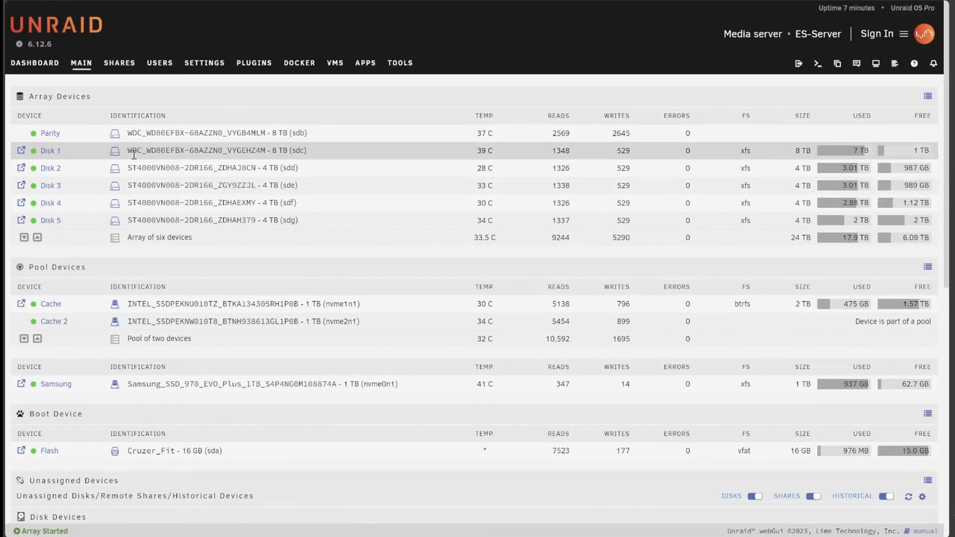
Open Disk 3's settings page from the Array Devices list
{"action": "left_click", "coordinate": [35, 63]}
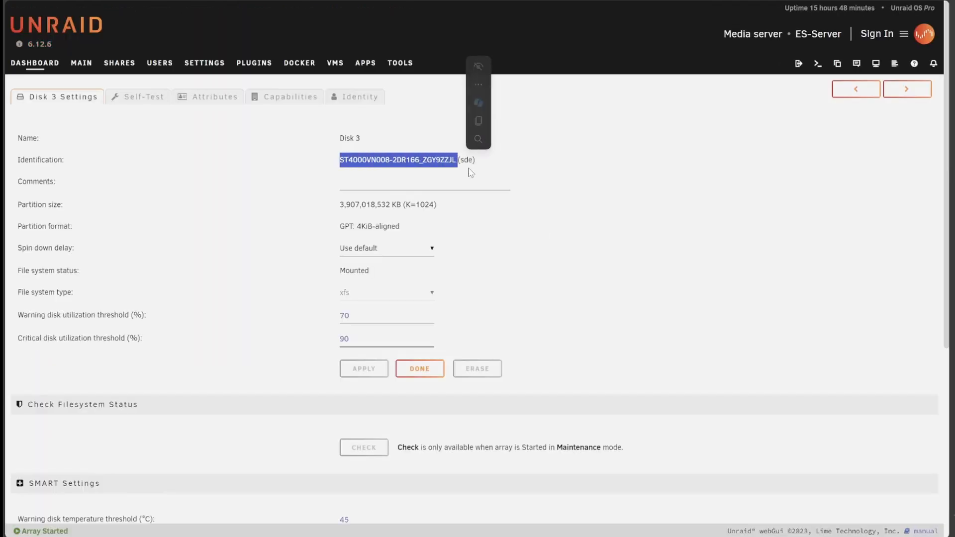
Start an extended SMART self-test on Disk 3 and check its read-failure result
{"action": "left_click", "coordinate": [144, 97]}
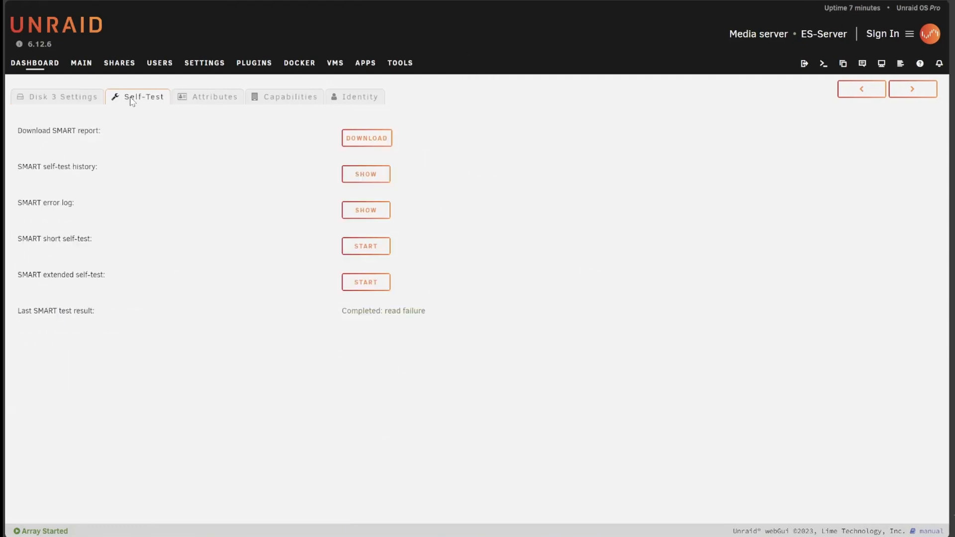
{"action": "mouse_move", "coordinate": [273, 287]}
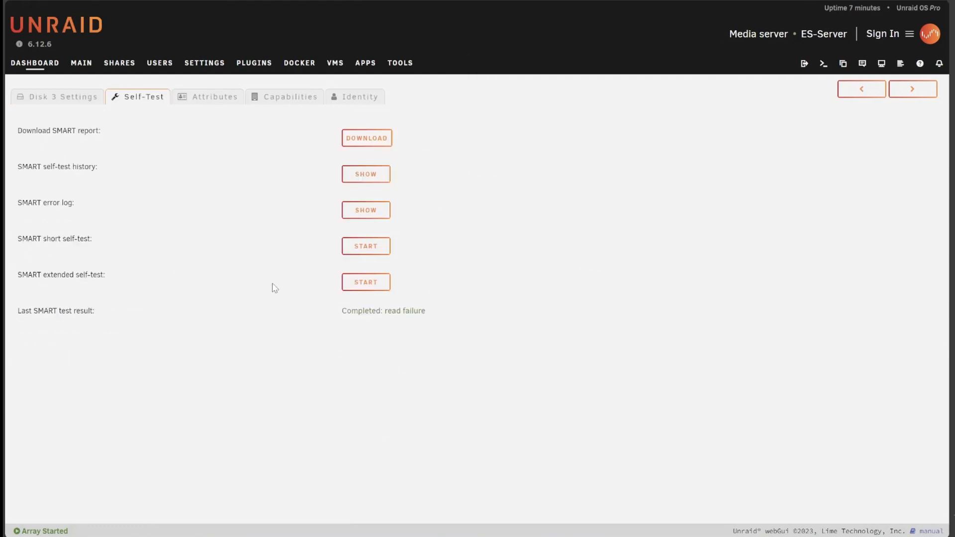
{"action": "left_click", "coordinate": [365, 282]}
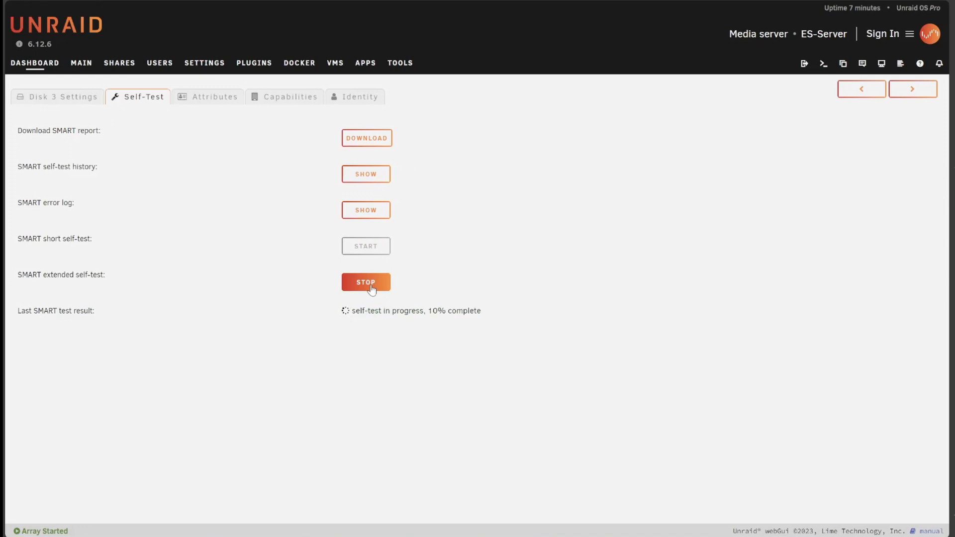
{"action": "left_click", "coordinate": [365, 282]}
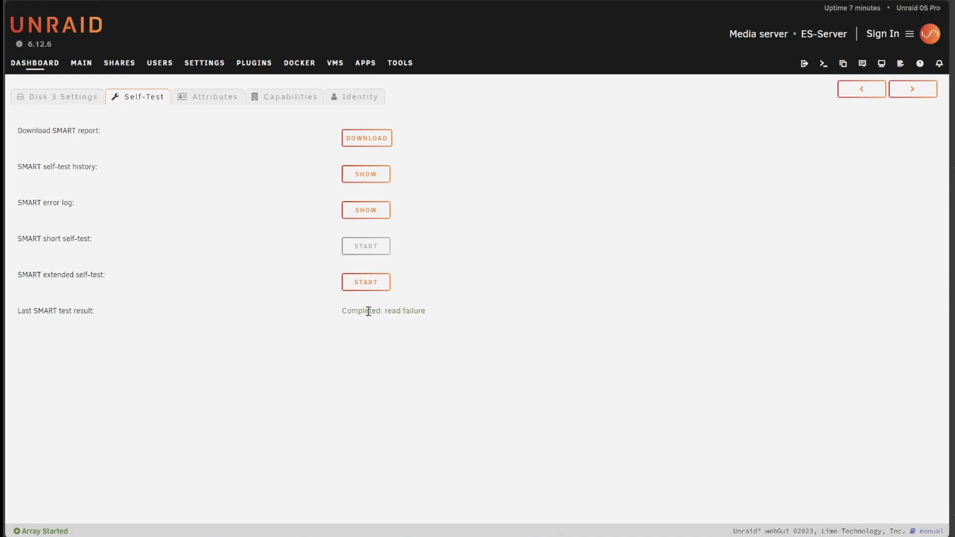
{"action": "left_click", "coordinate": [81, 11]}
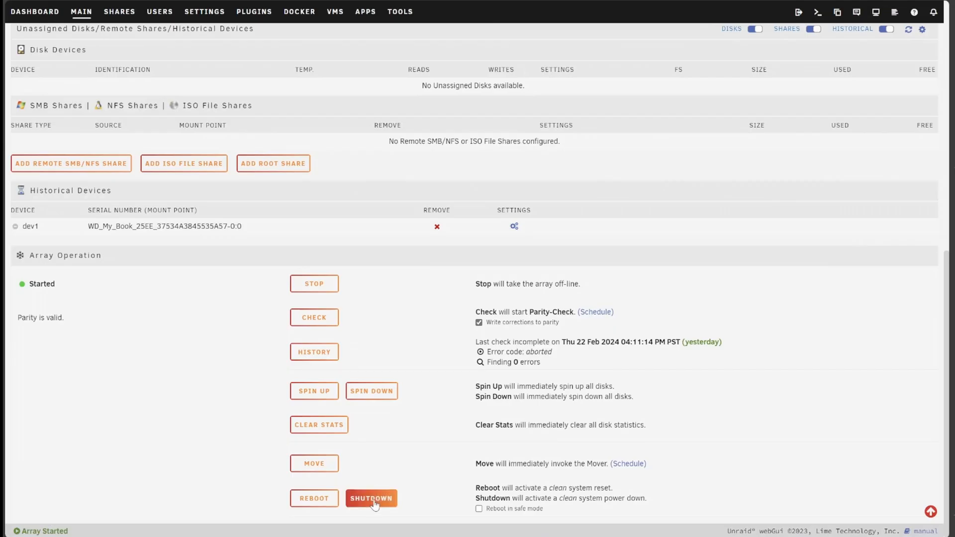
Shut down the server for the disk swap, then view the Tools page after restarting
{"action": "left_click", "coordinate": [371, 499]}
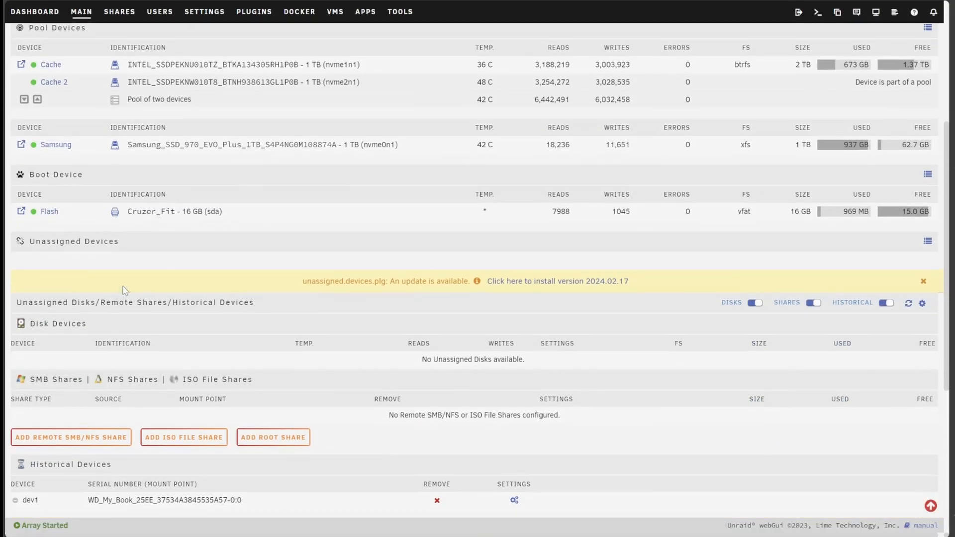
{"action": "double_click", "coordinate": [74, 241]}
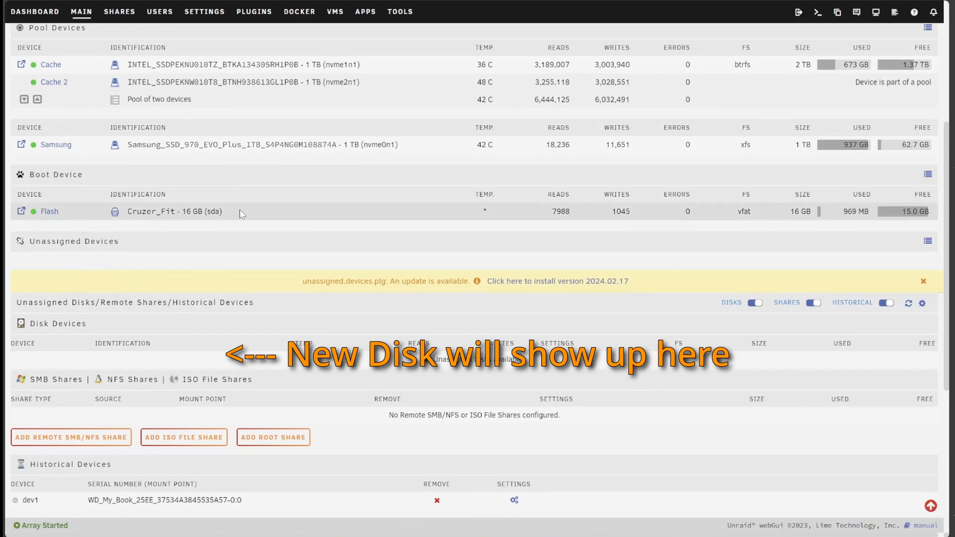
{"action": "left_click", "coordinate": [399, 11]}
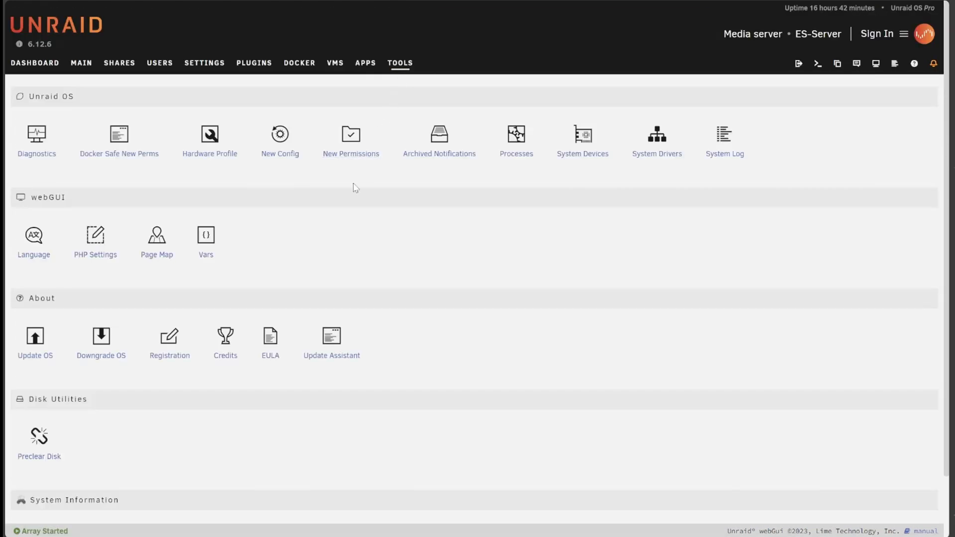
View the stopped array's assignments showing Disk 3 as missing
{"action": "left_click", "coordinate": [39, 442]}
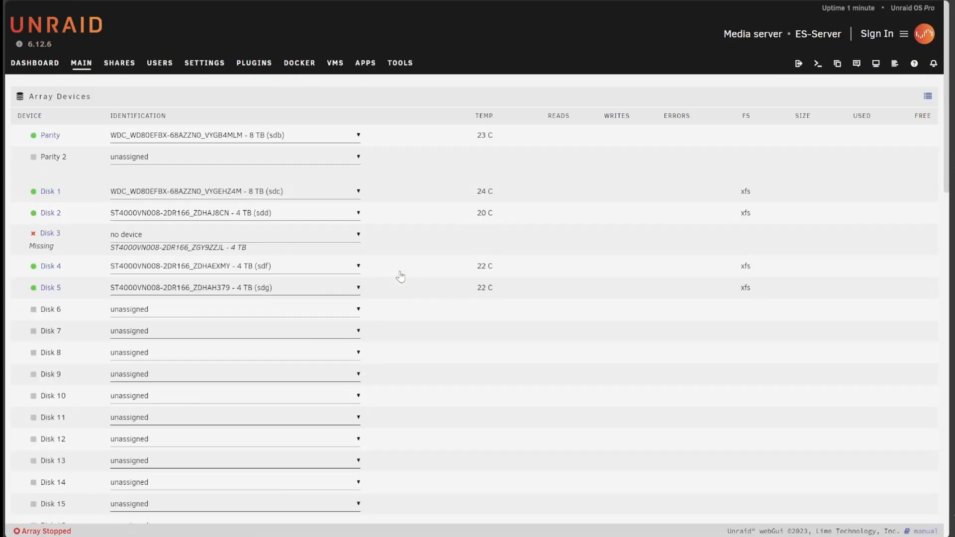
{"action": "mouse_move", "coordinate": [423, 213]}
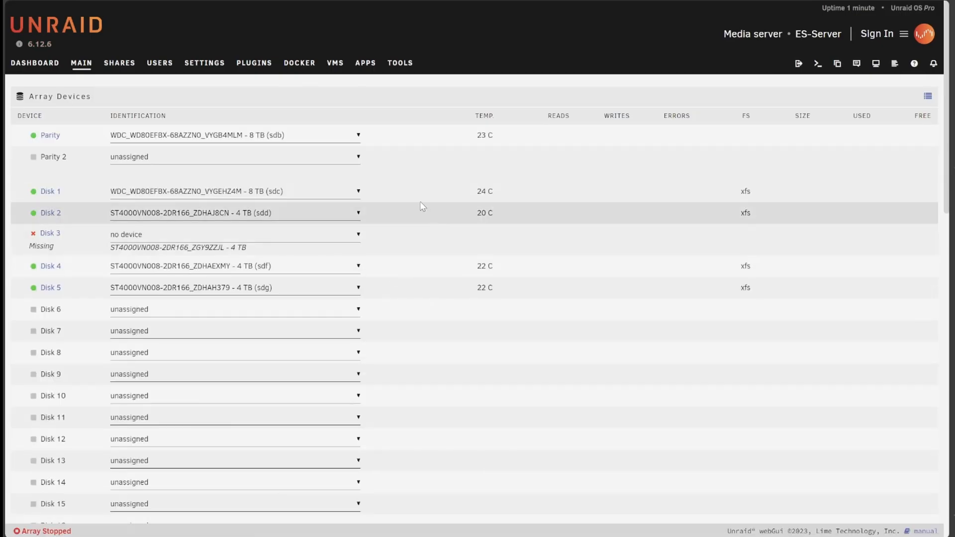
{"action": "mouse_move", "coordinate": [40, 245]}
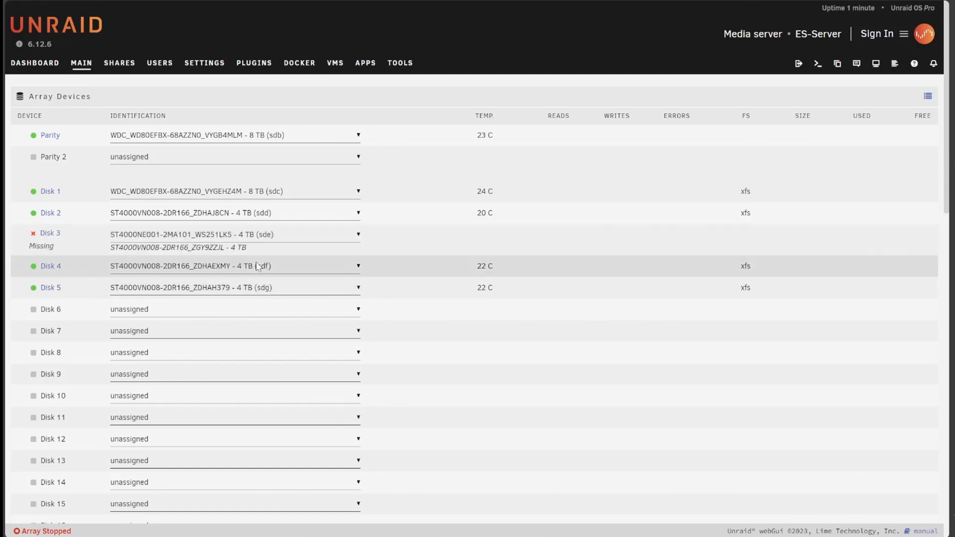
Start the array to begin Disk 3's Data-Rebuild and close the network share window
{"action": "scroll", "scroll_direction": "down", "scroll_amount": 3}
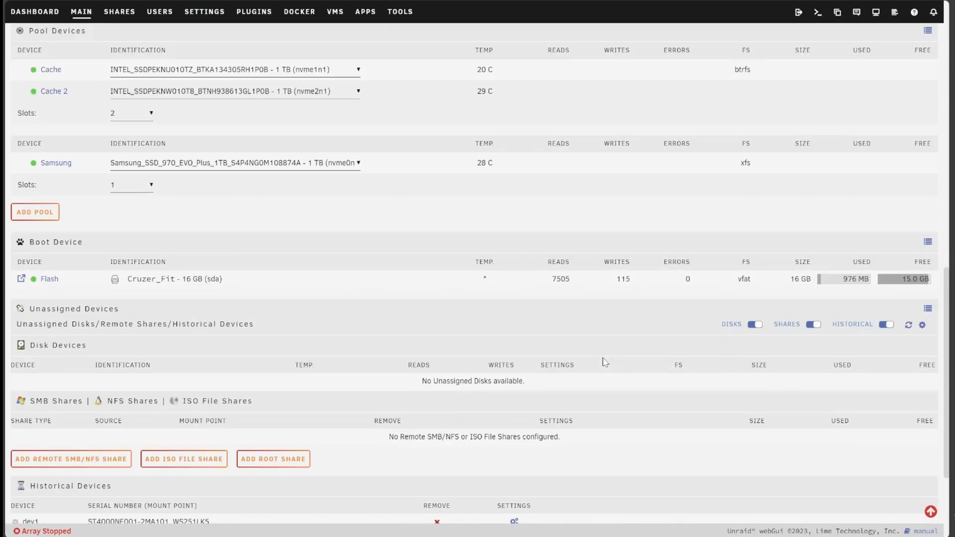
{"action": "scroll", "scroll_direction": "down", "scroll_amount": 3}
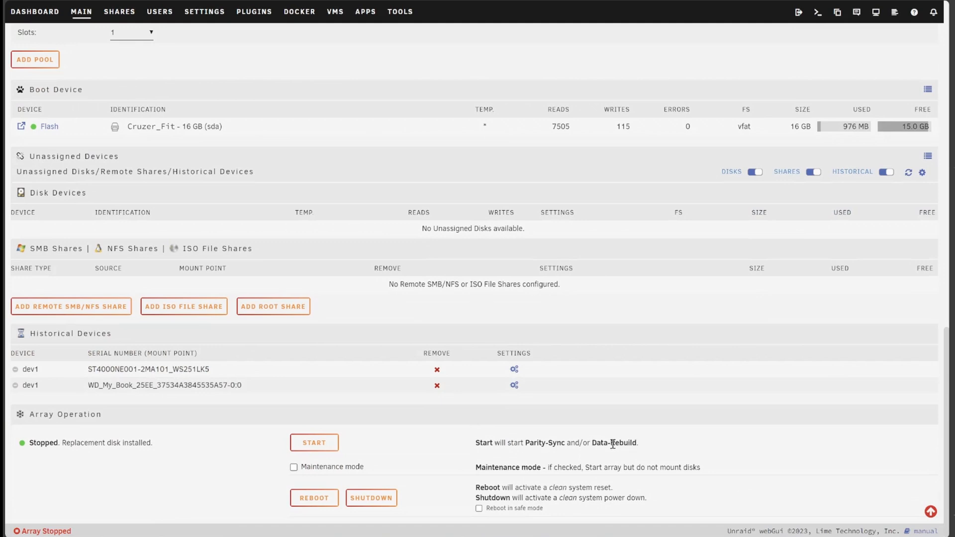
{"action": "double_click", "coordinate": [614, 443]}
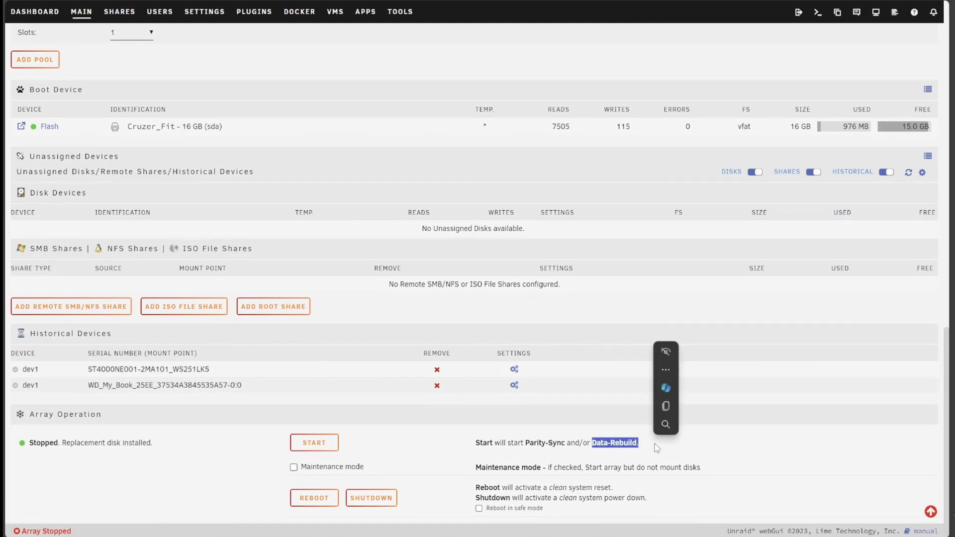
{"action": "left_click", "coordinate": [315, 442]}
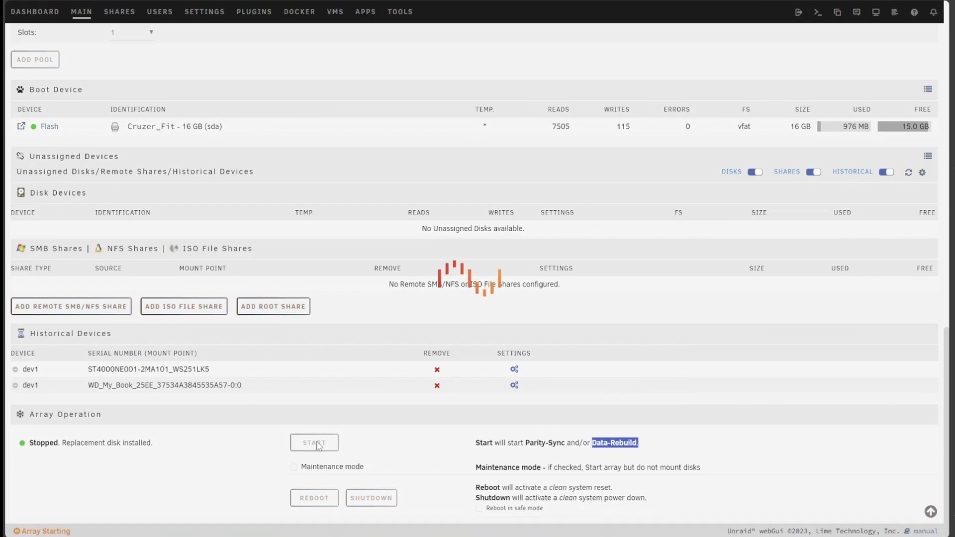
{"action": "left_click", "coordinate": [314, 443]}
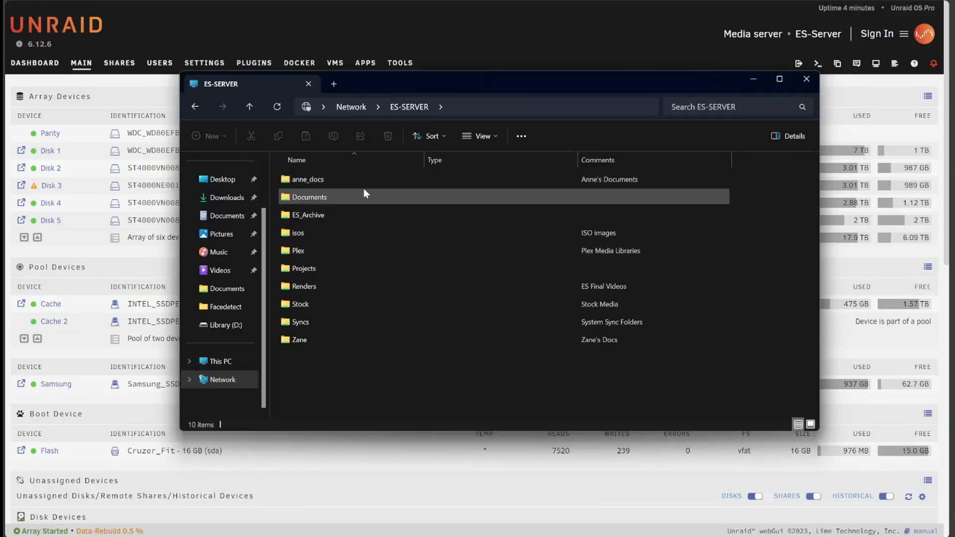
{"action": "left_click", "coordinate": [806, 79]}
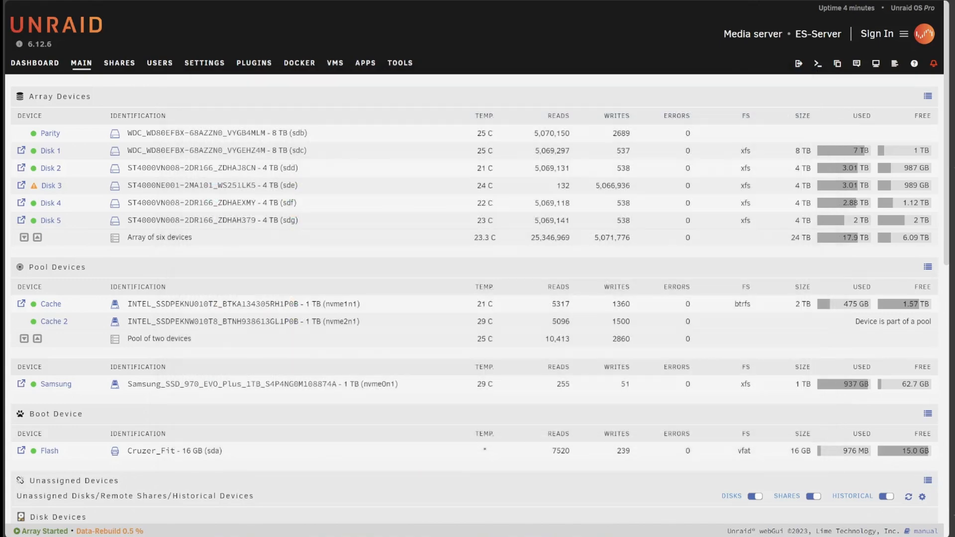